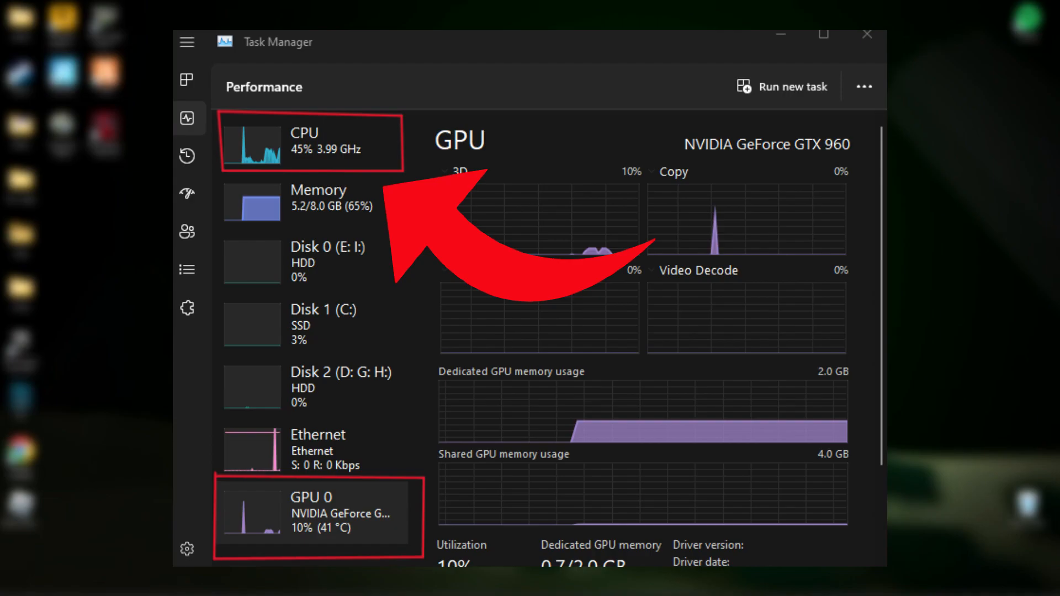
Close Task Manager to reveal the desktop with the Pc Optimization folder.
{"action": "left_click", "coordinate": [866, 34]}
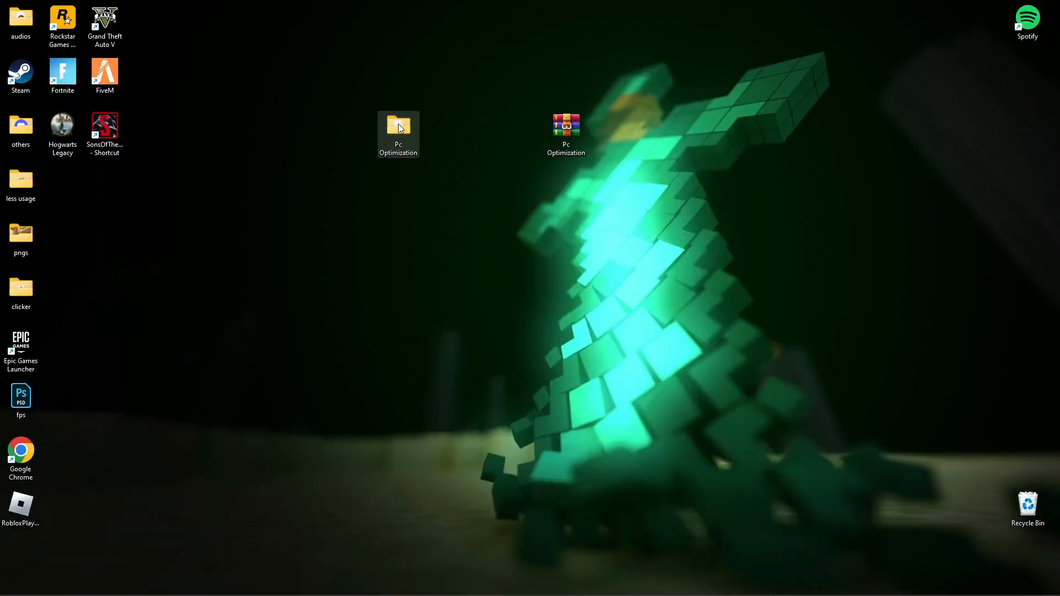
Merge the RAM boost .reg from Pc Optimization > Rigistry Optimization, then open cmd commands.
{"action": "double_click", "coordinate": [398, 128]}
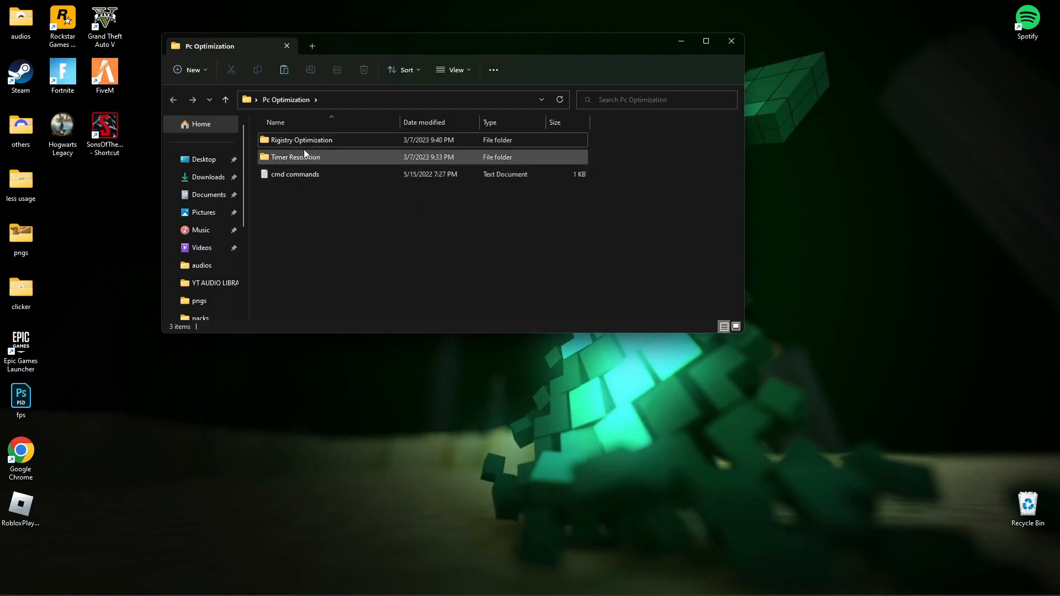
{"action": "mouse_move", "coordinate": [300, 139]}
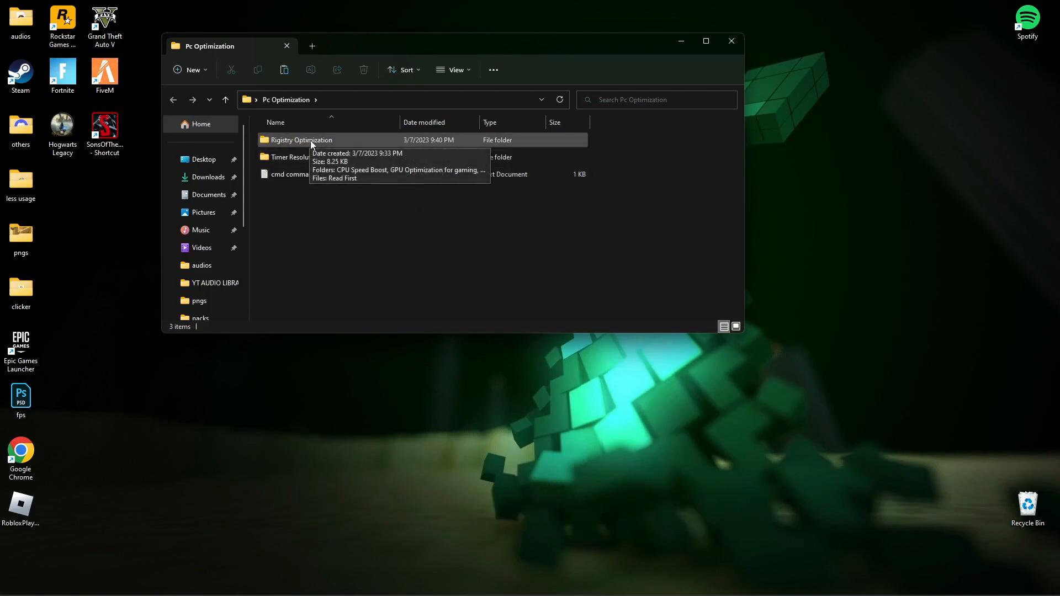
{"action": "double_click", "coordinate": [301, 140]}
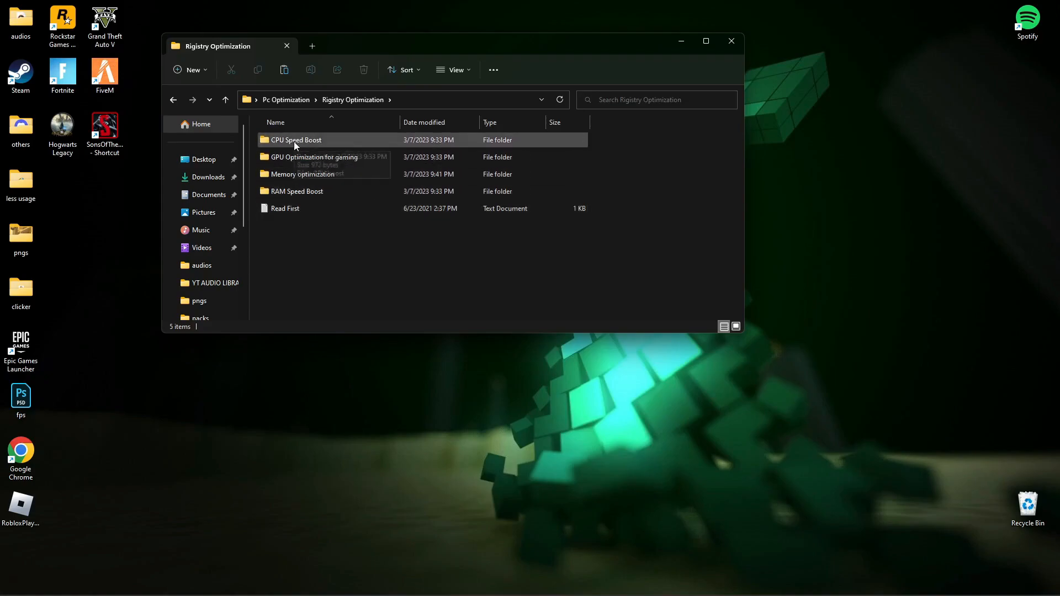
{"action": "left_click", "coordinate": [313, 156]}
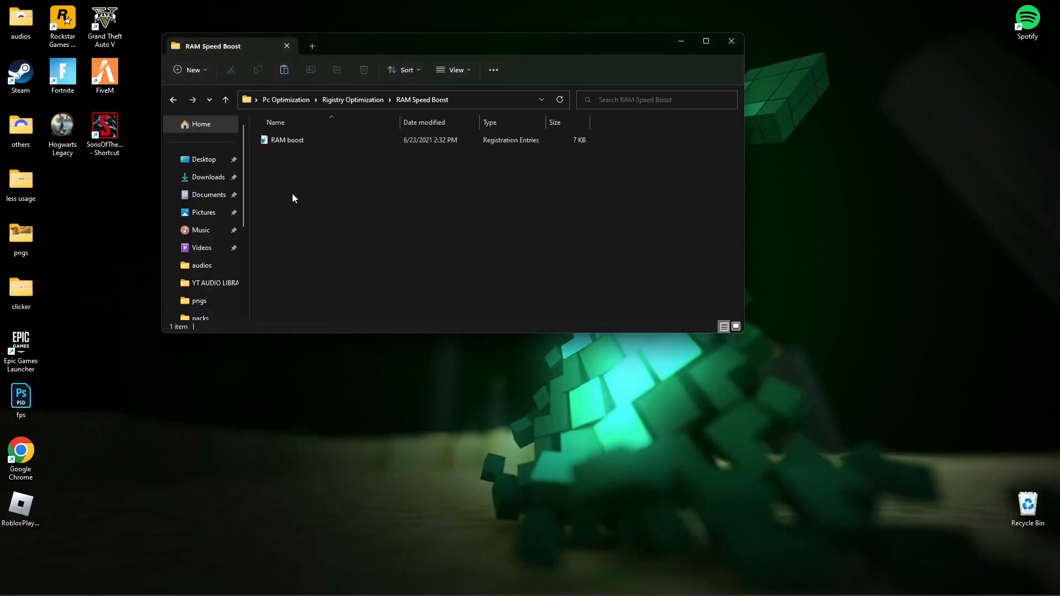
{"action": "double_click", "coordinate": [286, 140]}
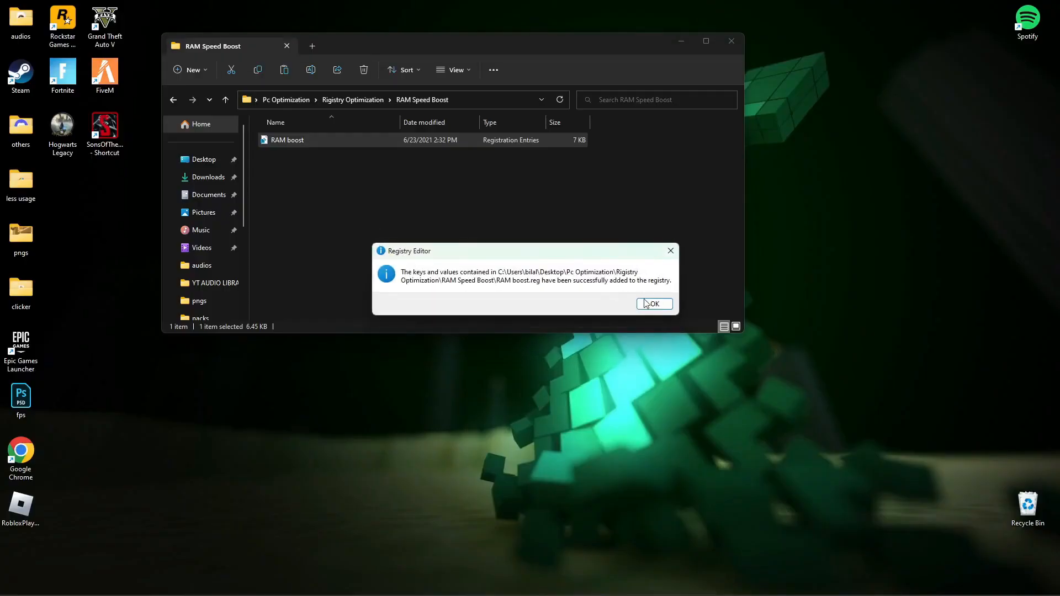
{"action": "left_click", "coordinate": [653, 304]}
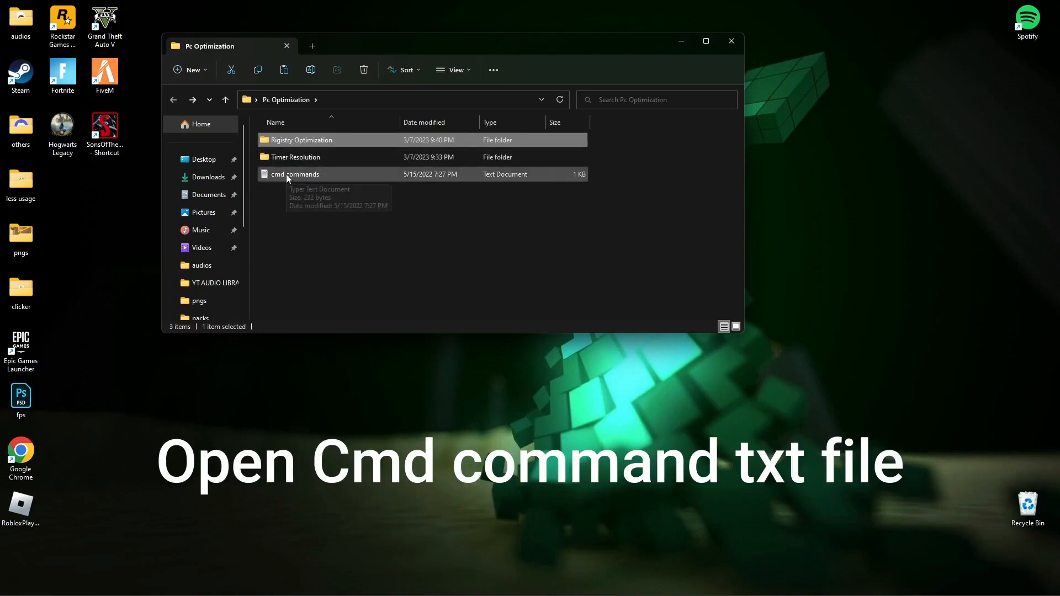
{"action": "double_click", "coordinate": [292, 174]}
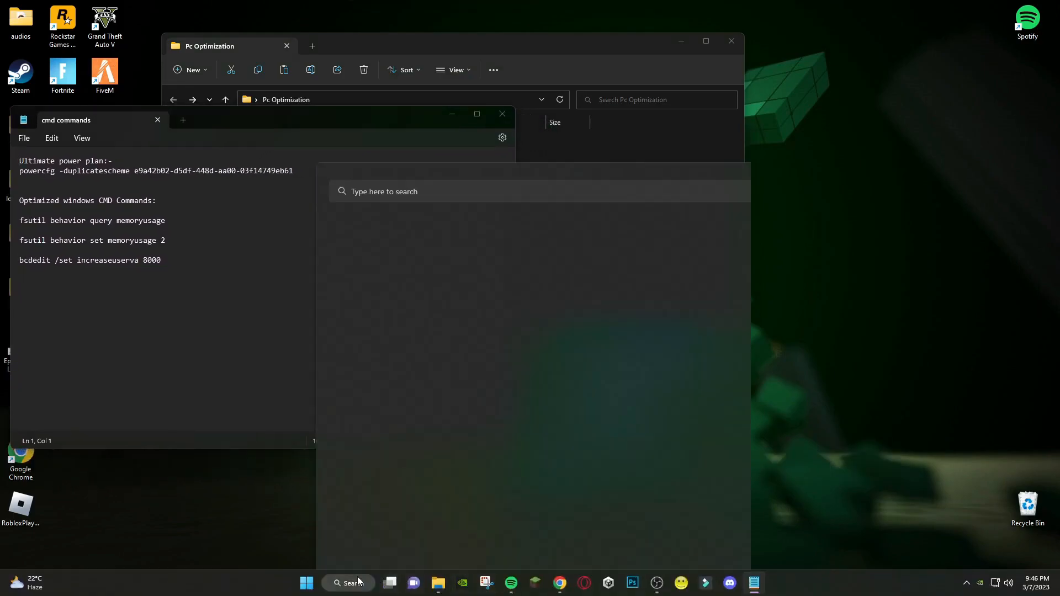
Search 'cmd' and run Command Prompt as administrator.
{"action": "type", "text": "cmd"}
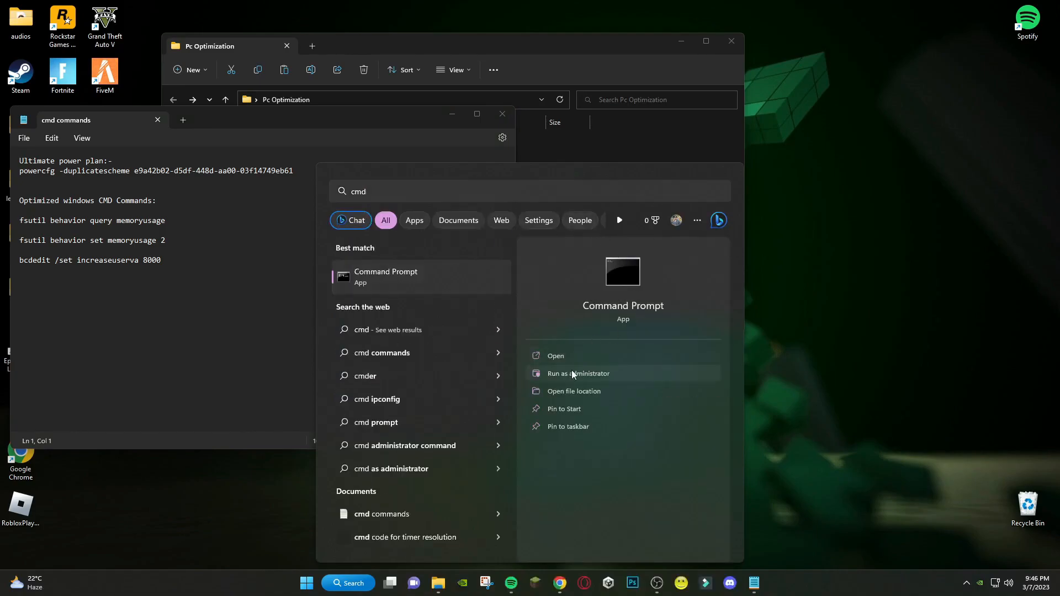
{"action": "left_click", "coordinate": [577, 373]}
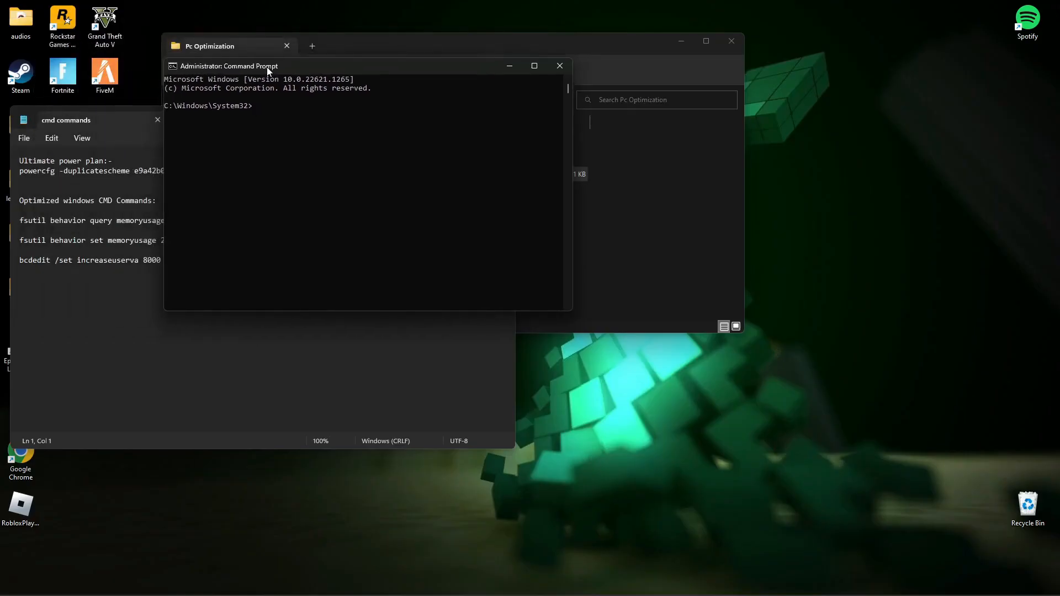
Run the memory usage, increaseuserva and Ultimate Performance commands from the notes, then exit.
{"action": "left_click_drag", "start_coordinate": [244, 65], "coordinate": [602, 133]}
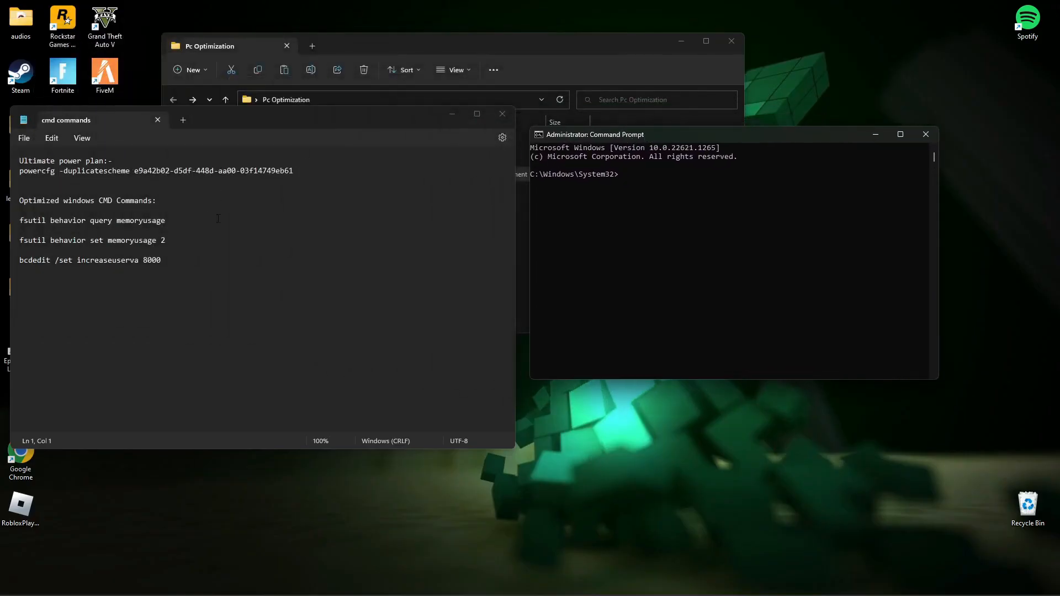
{"action": "left_click", "coordinate": [183, 273]}
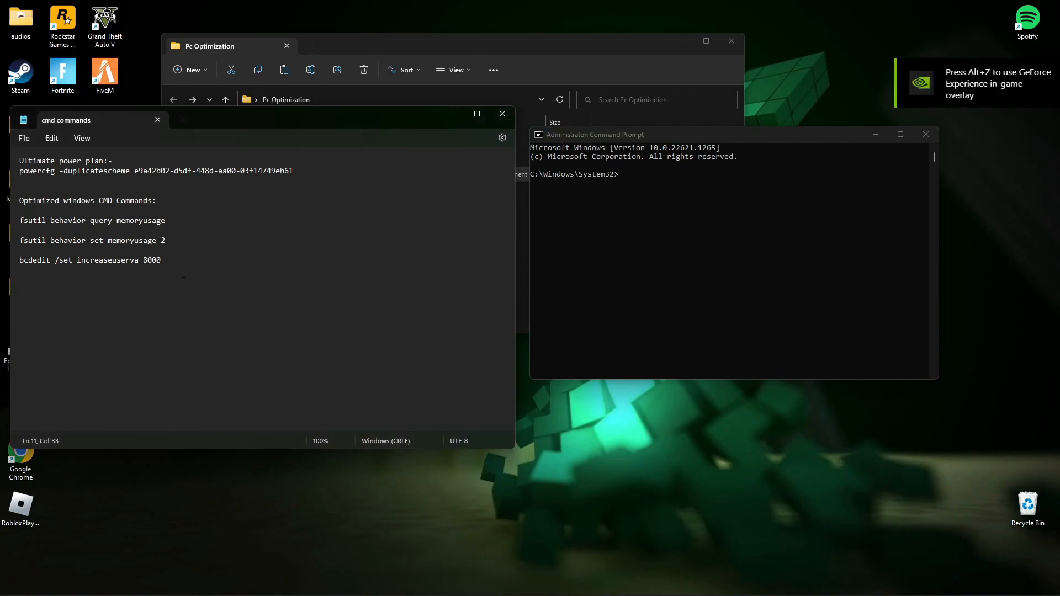
{"action": "left_click_drag", "start_coordinate": [22, 220], "coordinate": [161, 260]}
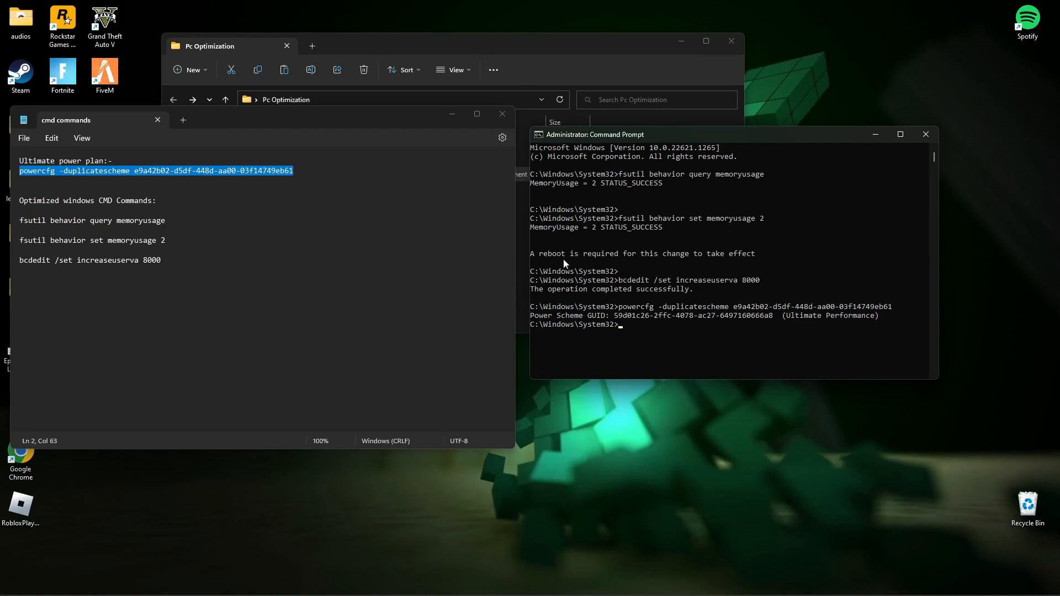
{"action": "type", "text": "exi"}
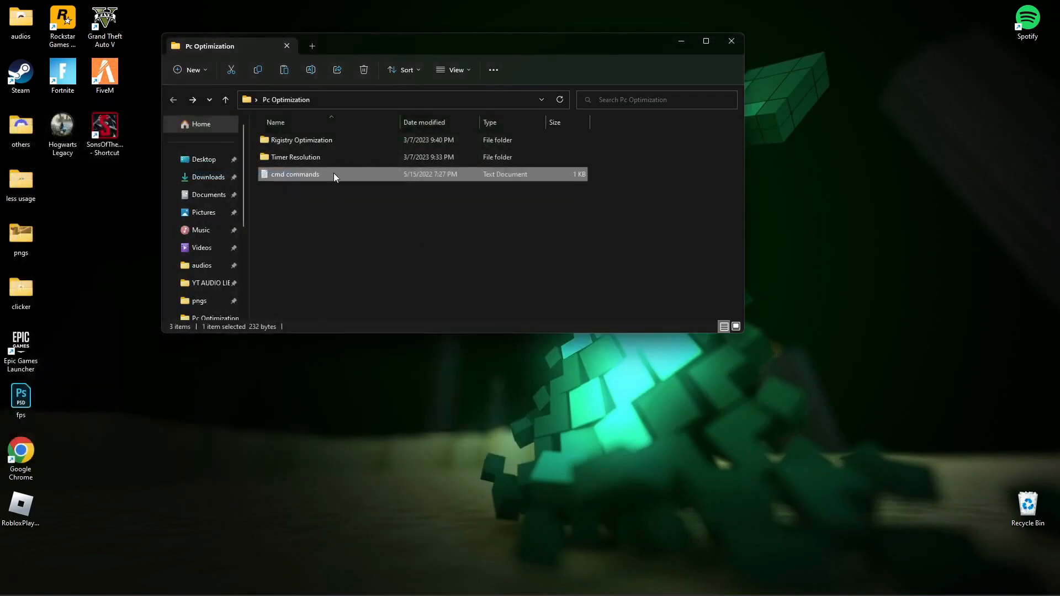
{"action": "mouse_move", "coordinate": [290, 165]}
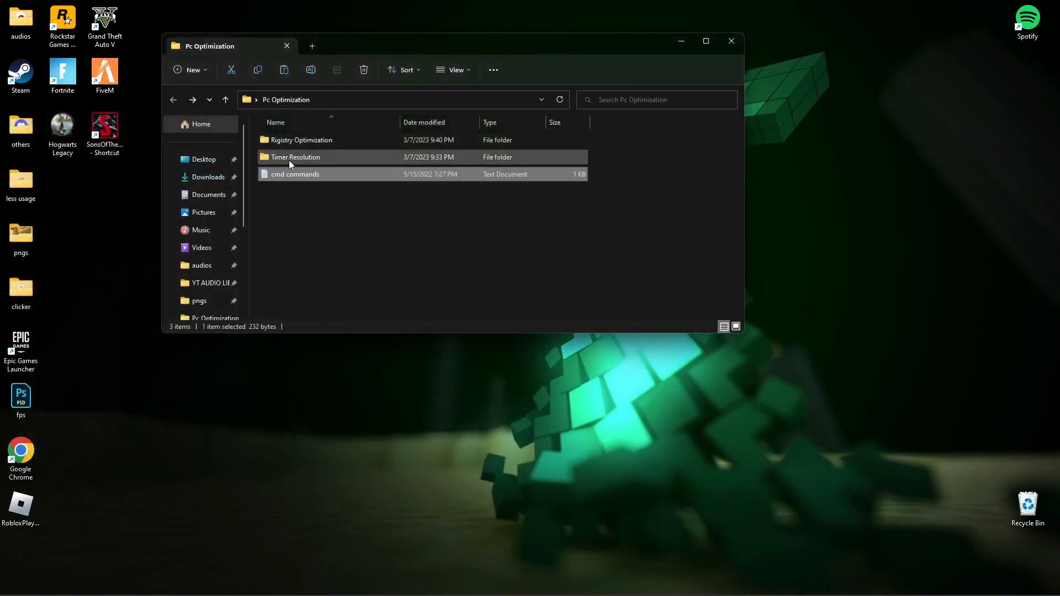
Open the Timer Resolution command notes and relaunch Command Prompt as administrator.
{"action": "double_click", "coordinate": [295, 156]}
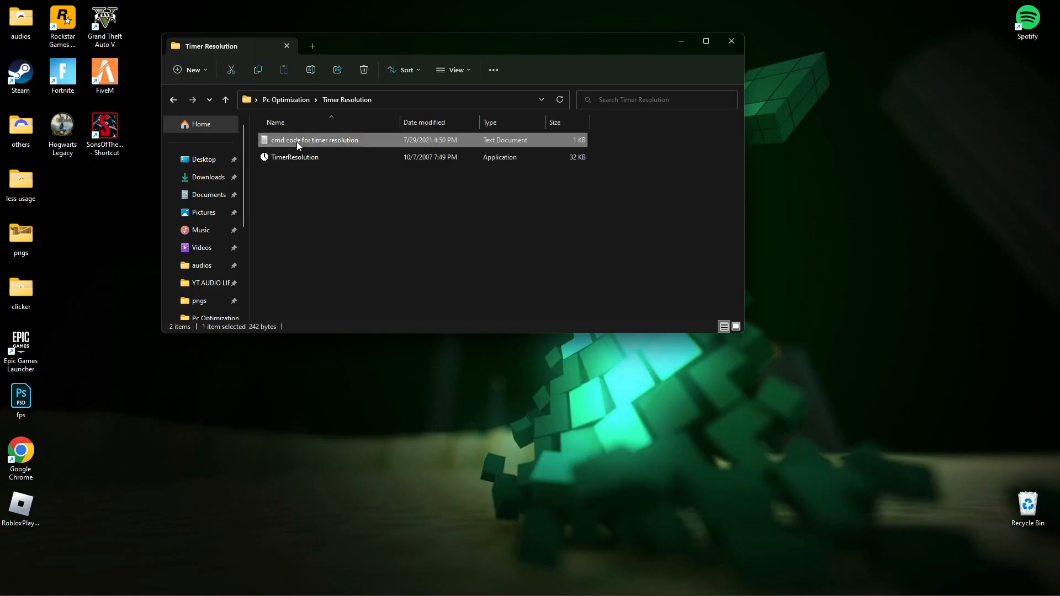
{"action": "double_click", "coordinate": [313, 140]}
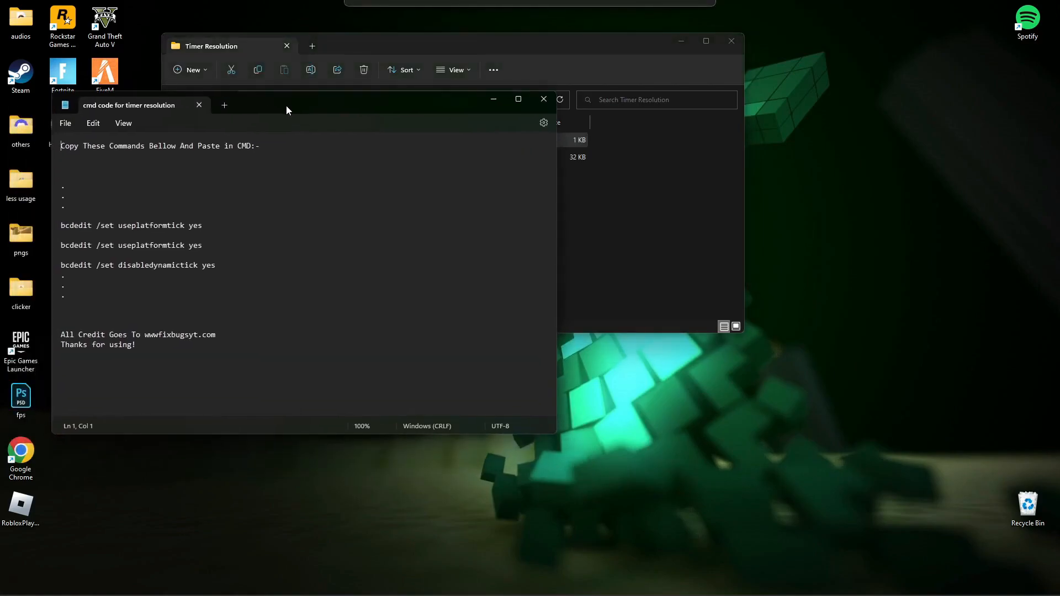
{"action": "left_click", "coordinate": [347, 583]}
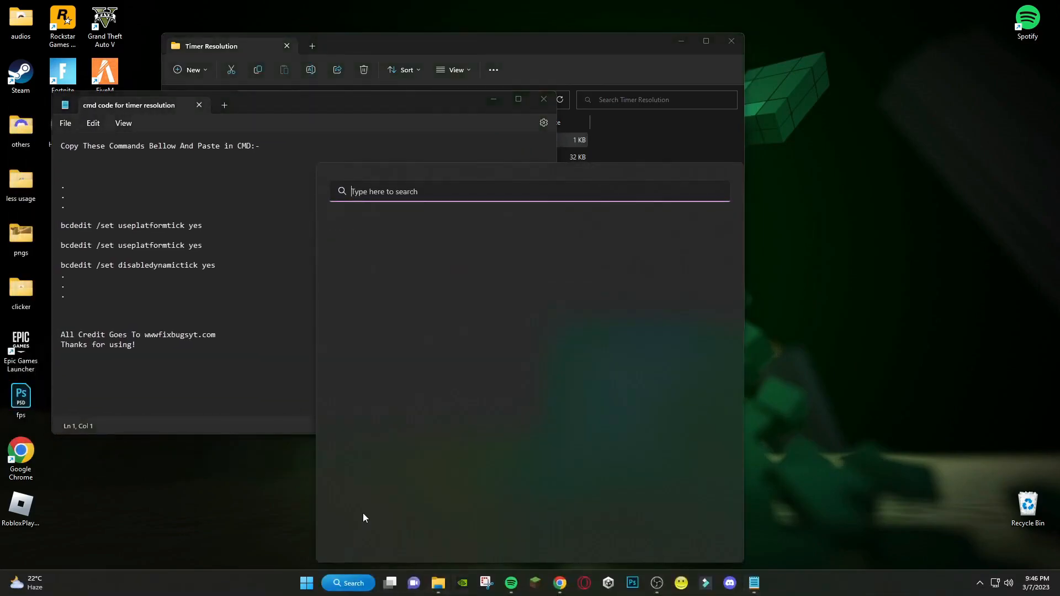
{"action": "type", "text": "cmd"}
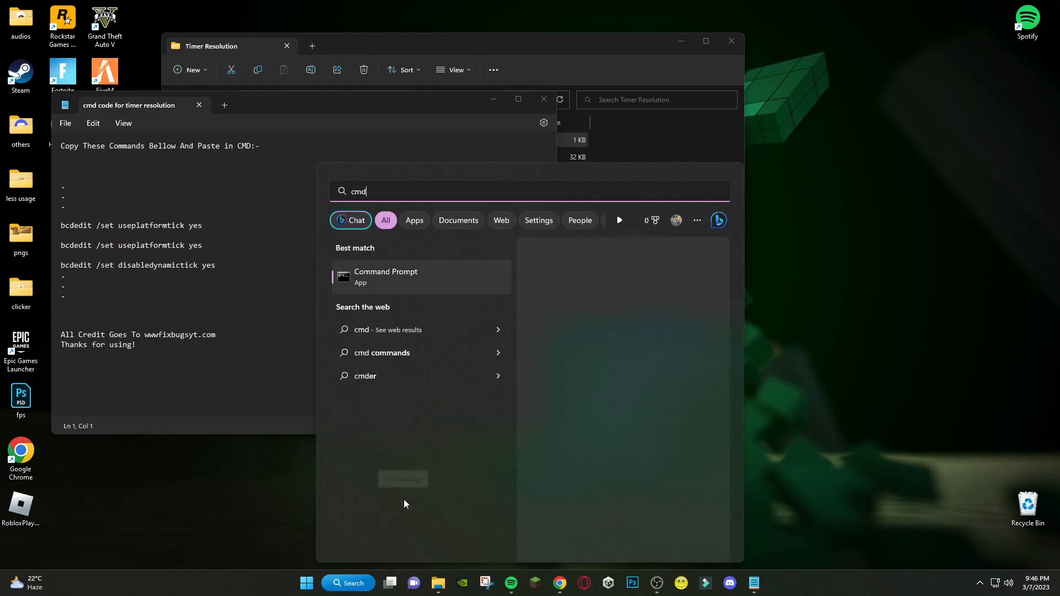
{"action": "left_click", "coordinate": [385, 277]}
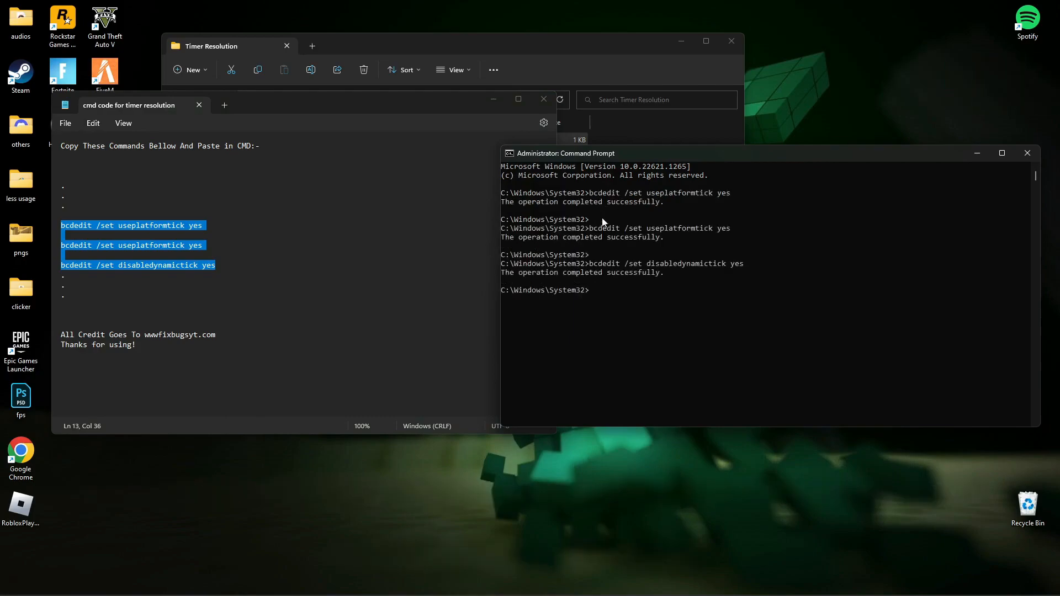
Exit the admin console after the three bcdedit timer commands succeed.
{"action": "type", "text": "exi"}
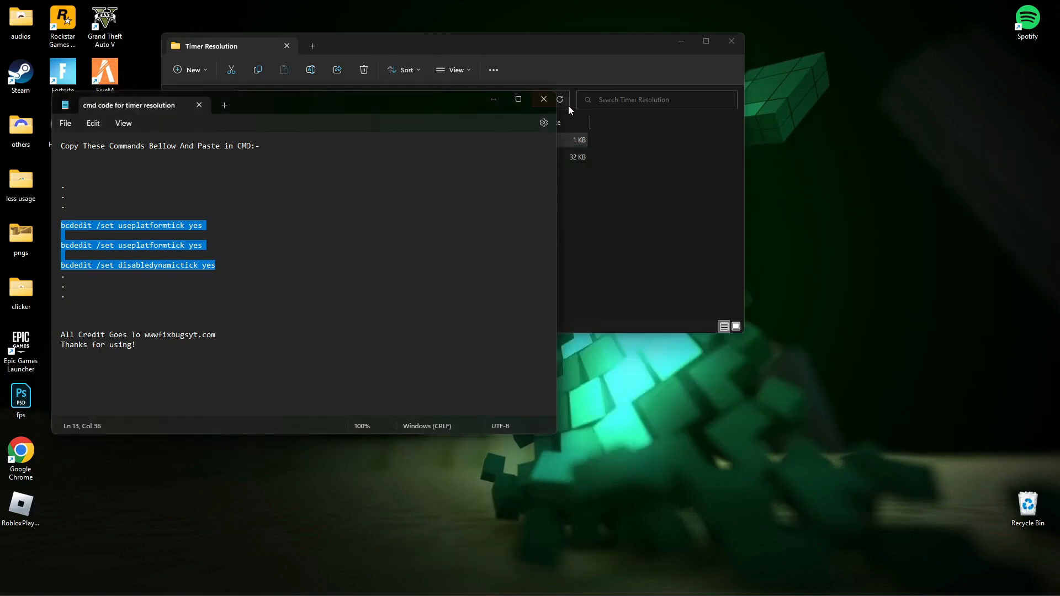
Launch TimerResolution, set it to the 0.500 ms maximum, and close it.
{"action": "double_click", "coordinate": [294, 157]}
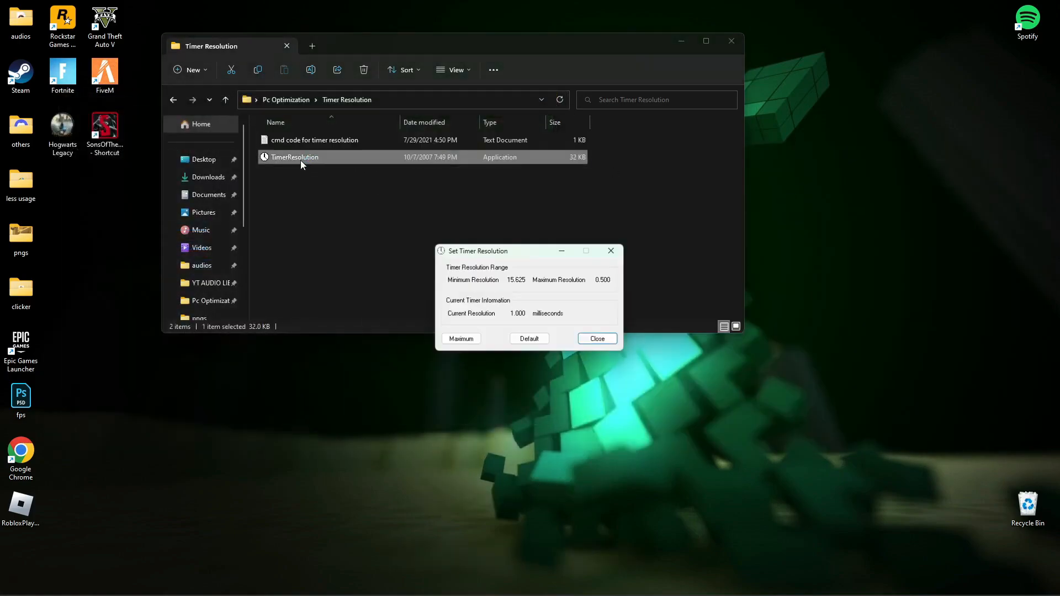
{"action": "left_click_drag", "start_coordinate": [475, 251], "coordinate": [431, 216]}
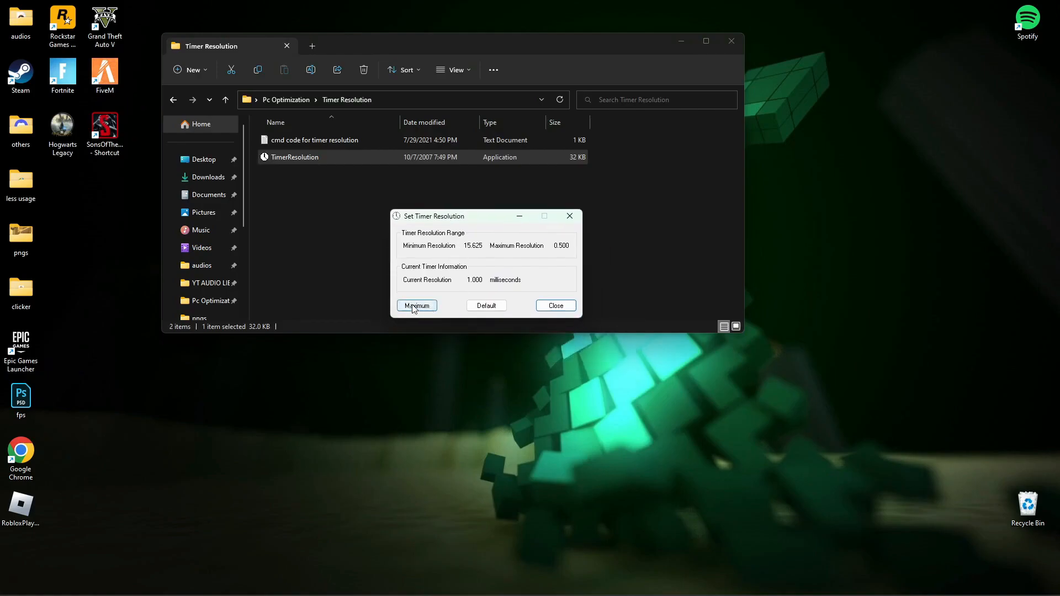
{"action": "left_click", "coordinate": [416, 305]}
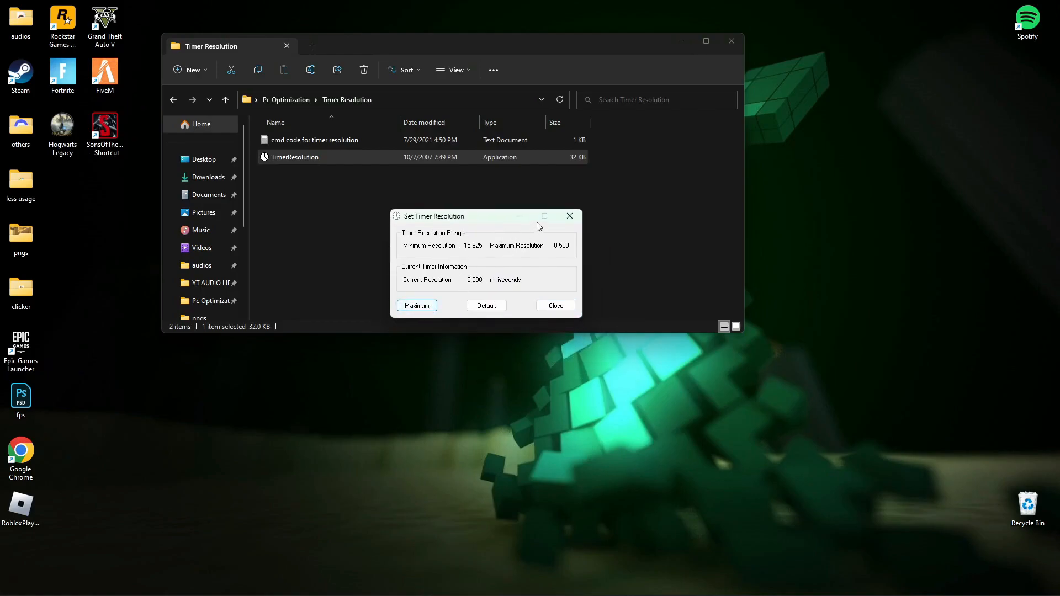
{"action": "left_click", "coordinate": [554, 305]}
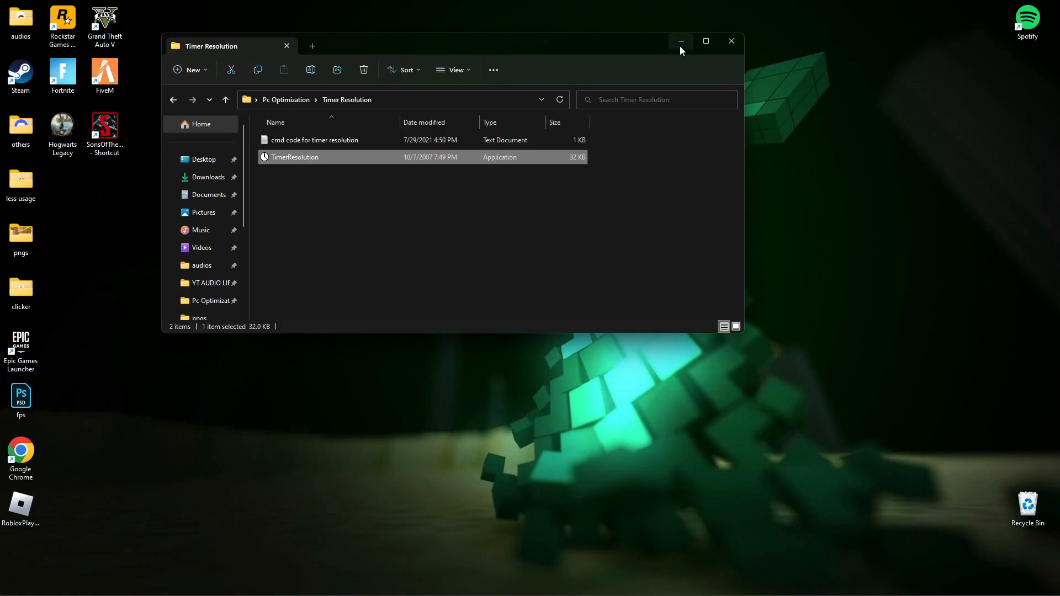